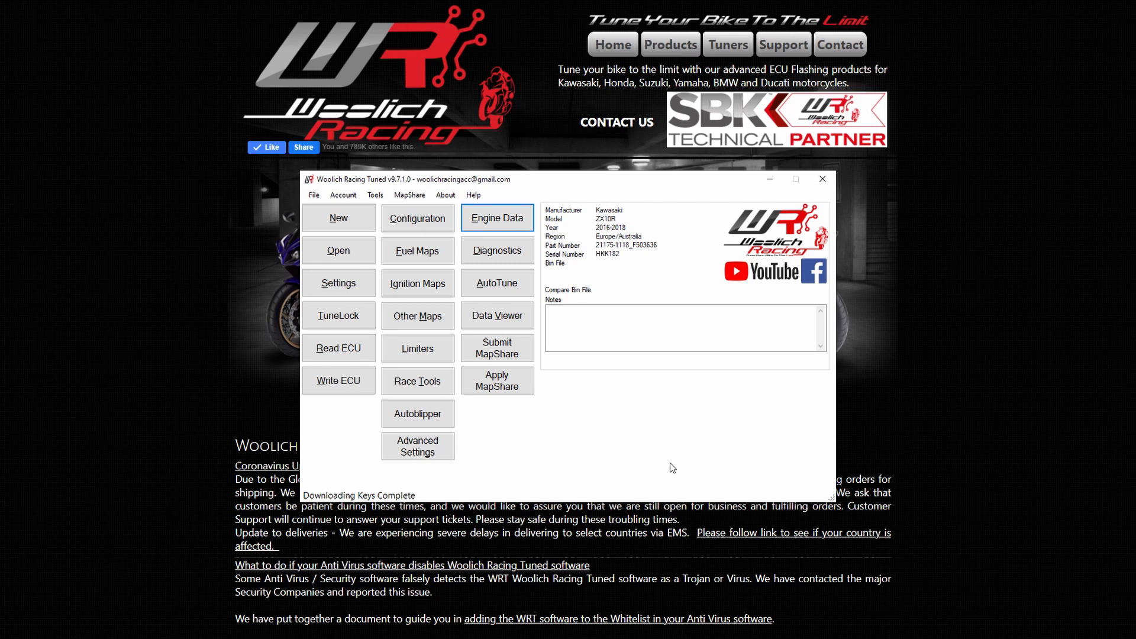
pyautogui.moveTo(520, 196)
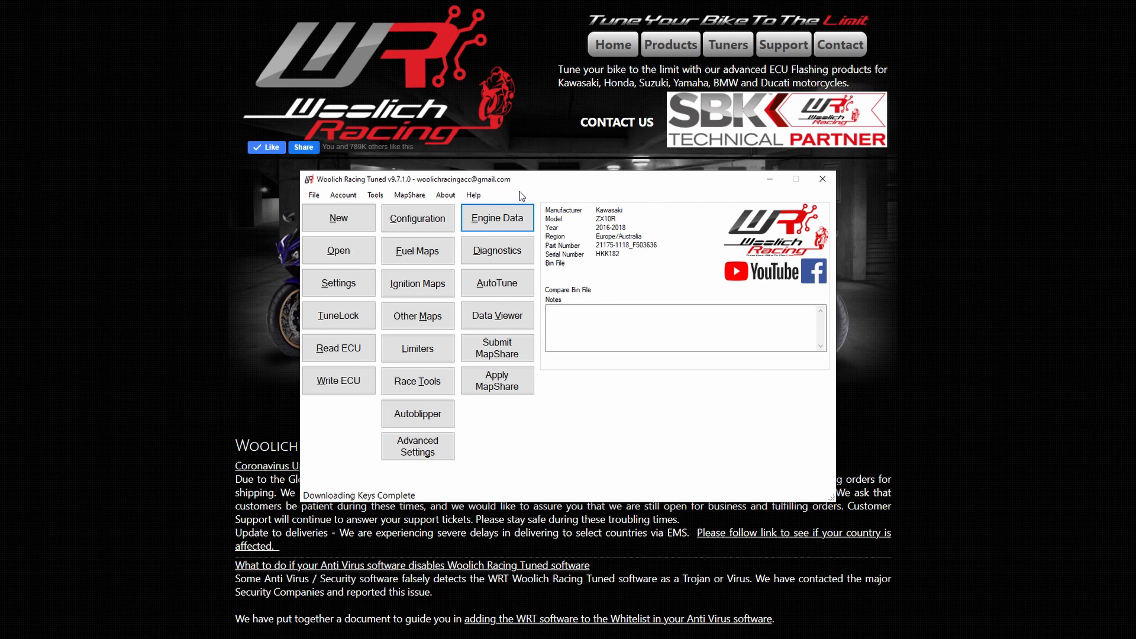
# Step: Open the Engine Data screen to load the 52,750-sample recorded log
pyautogui.click(497, 217)
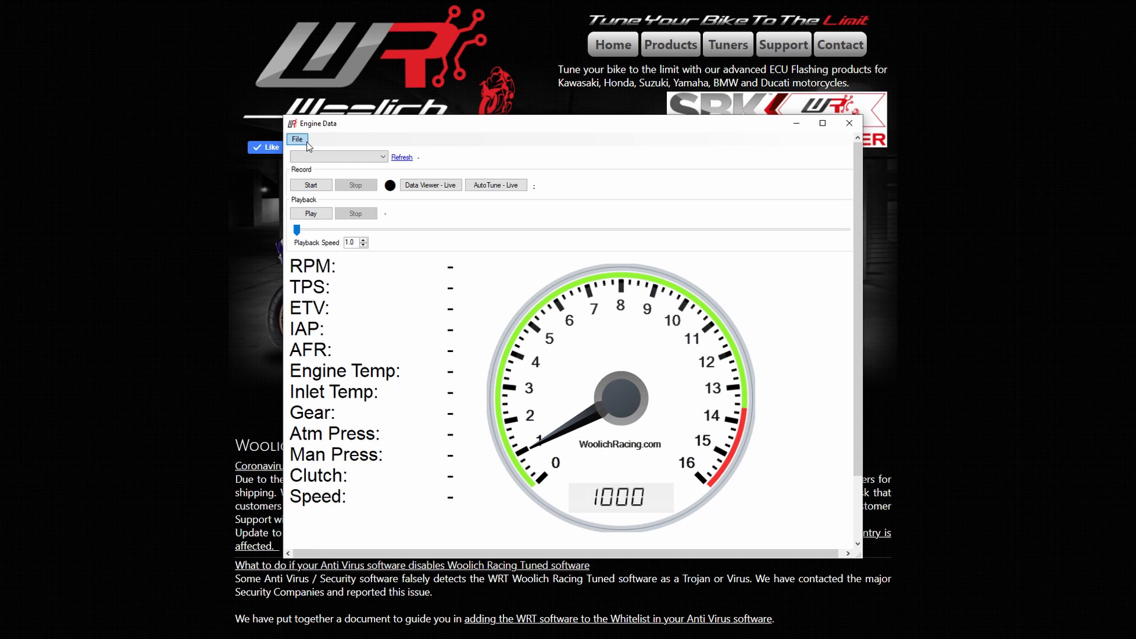
pyautogui.moveTo(426, 223)
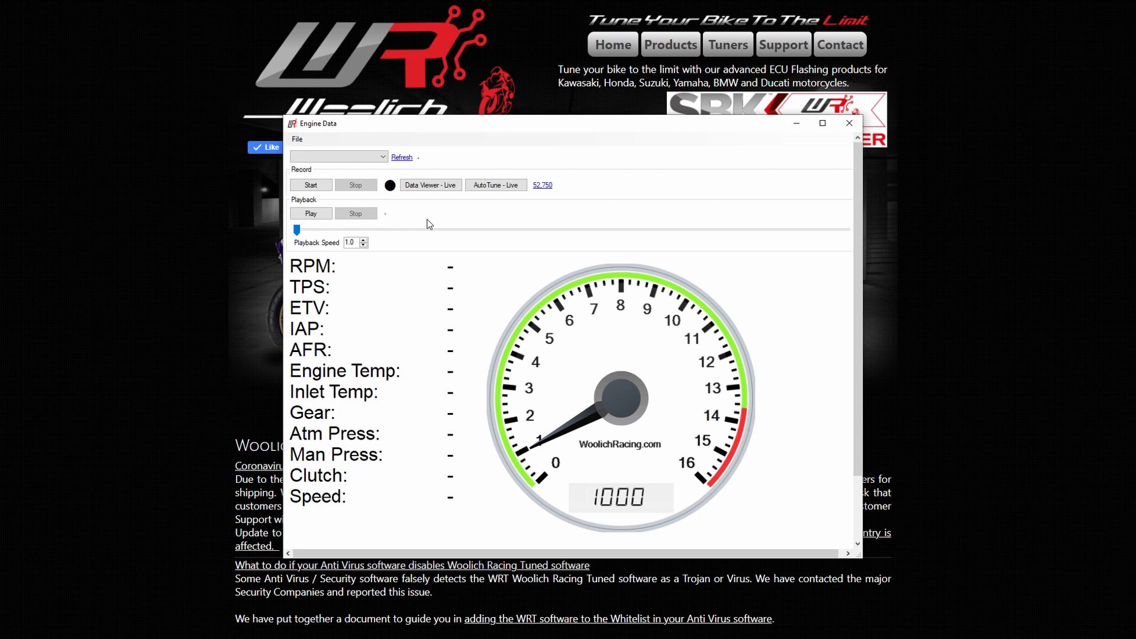
# Step: Move playback to about 1:44, start the log playing, and keep speed at 1.0
pyautogui.click(310, 213)
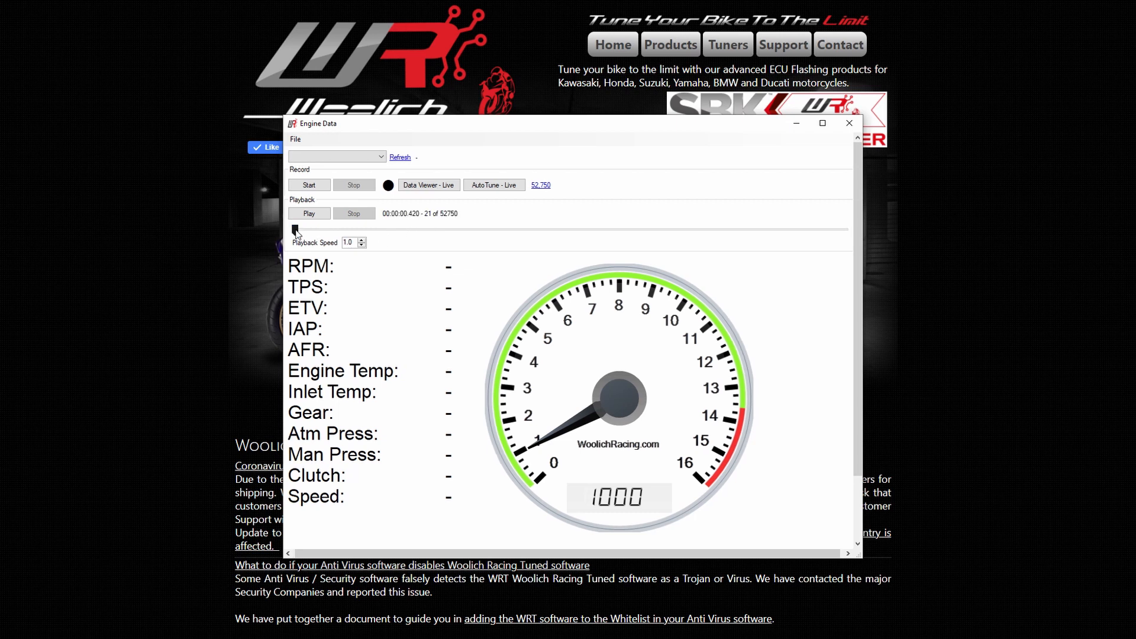
pyautogui.click(309, 213)
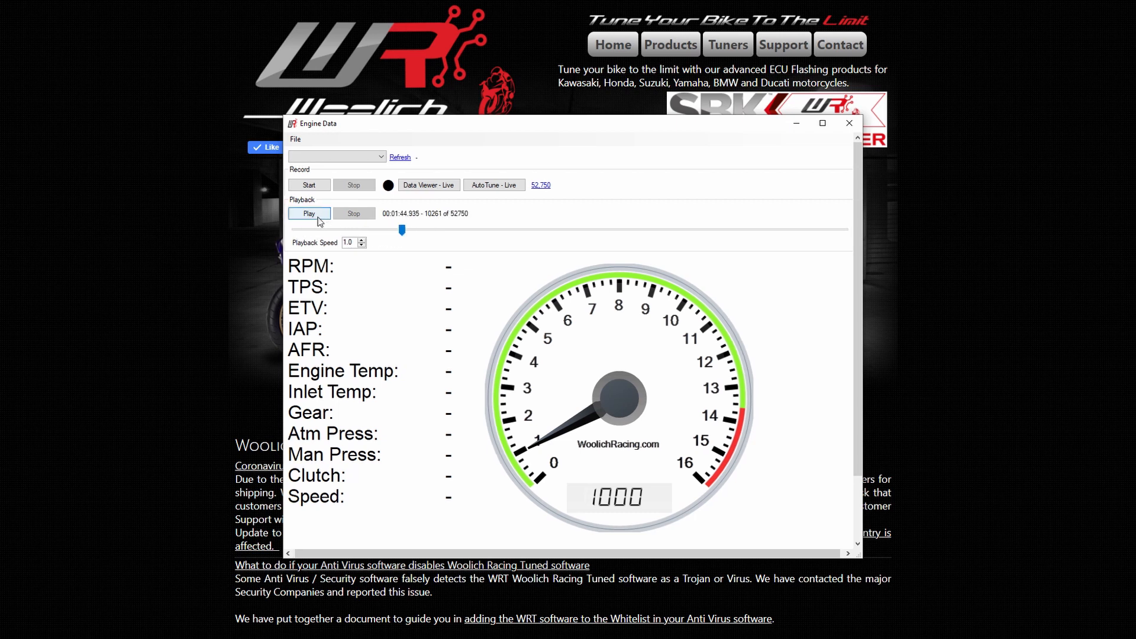
pyautogui.click(307, 184)
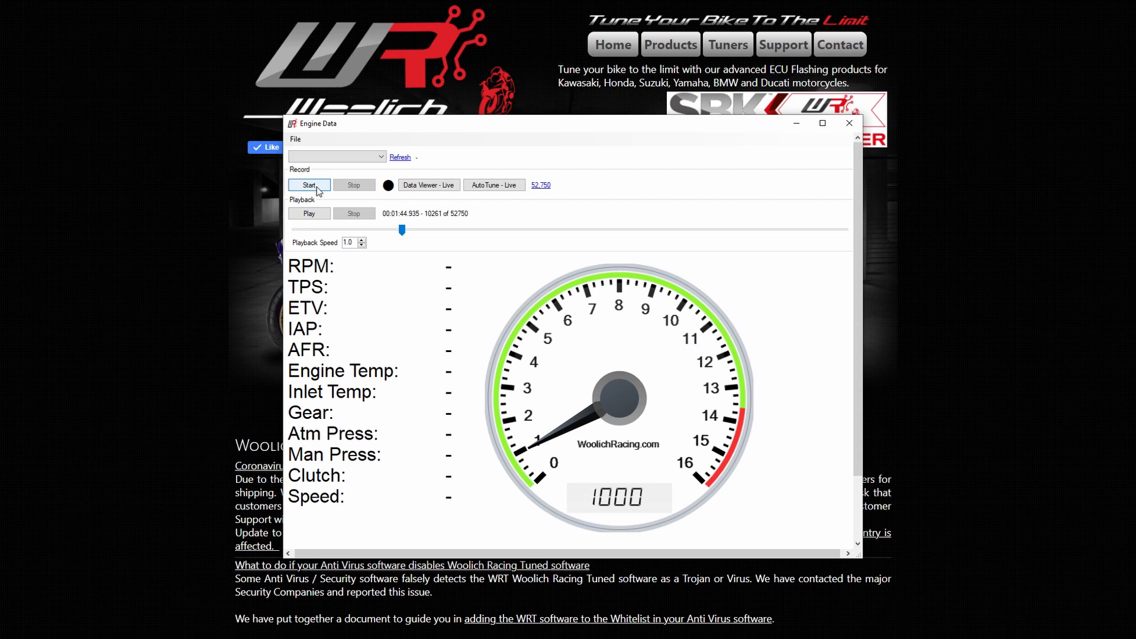
pyautogui.click(309, 213)
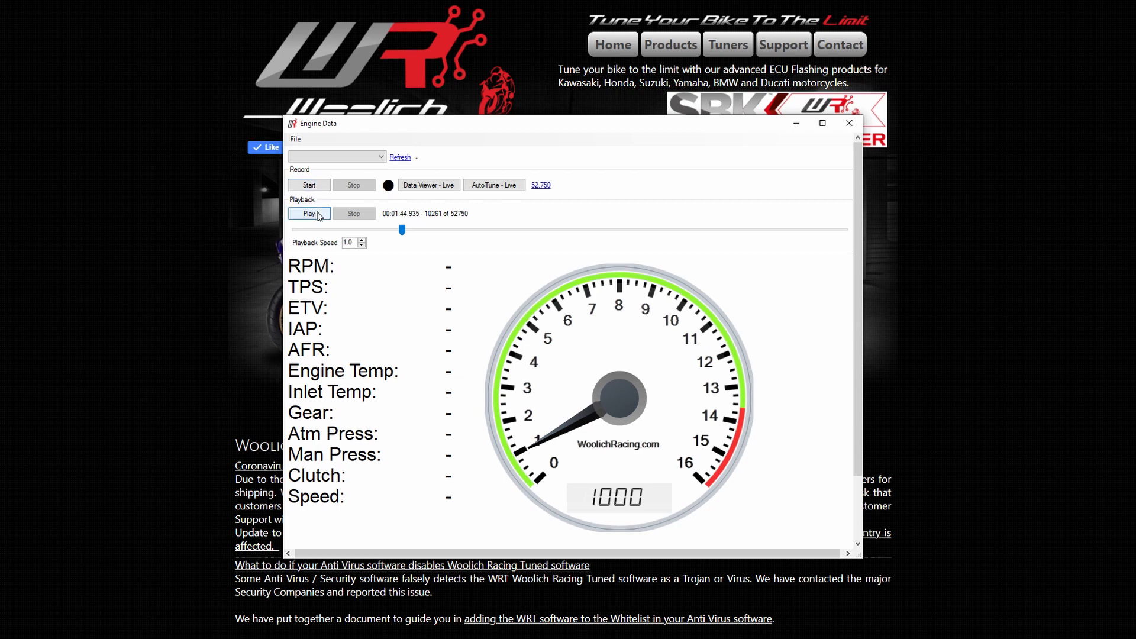
pyautogui.click(309, 213)
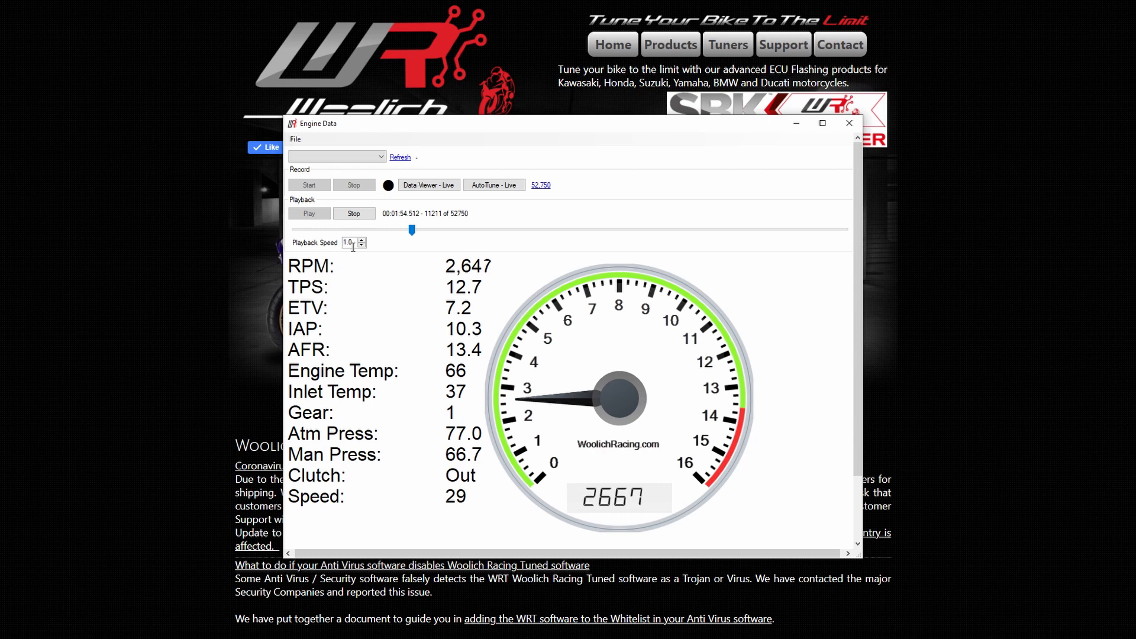
pyautogui.click(362, 240)
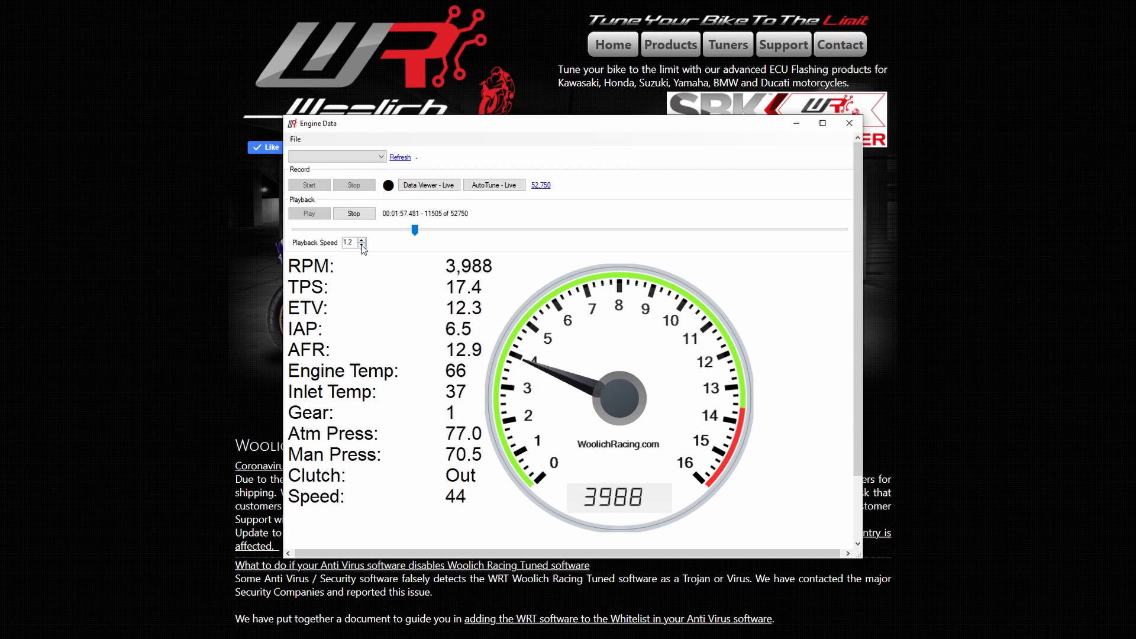
pyautogui.click(427, 185)
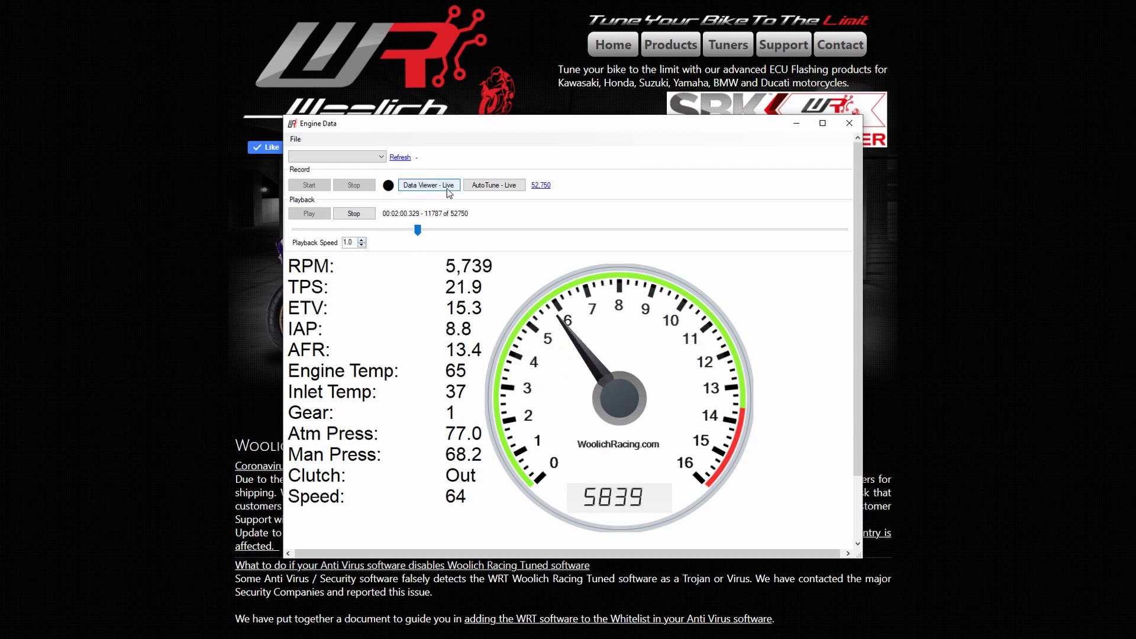
# Step: Open the Data Viewer - Live graphs and the Data Log Viewer's File menu
pyautogui.click(427, 185)
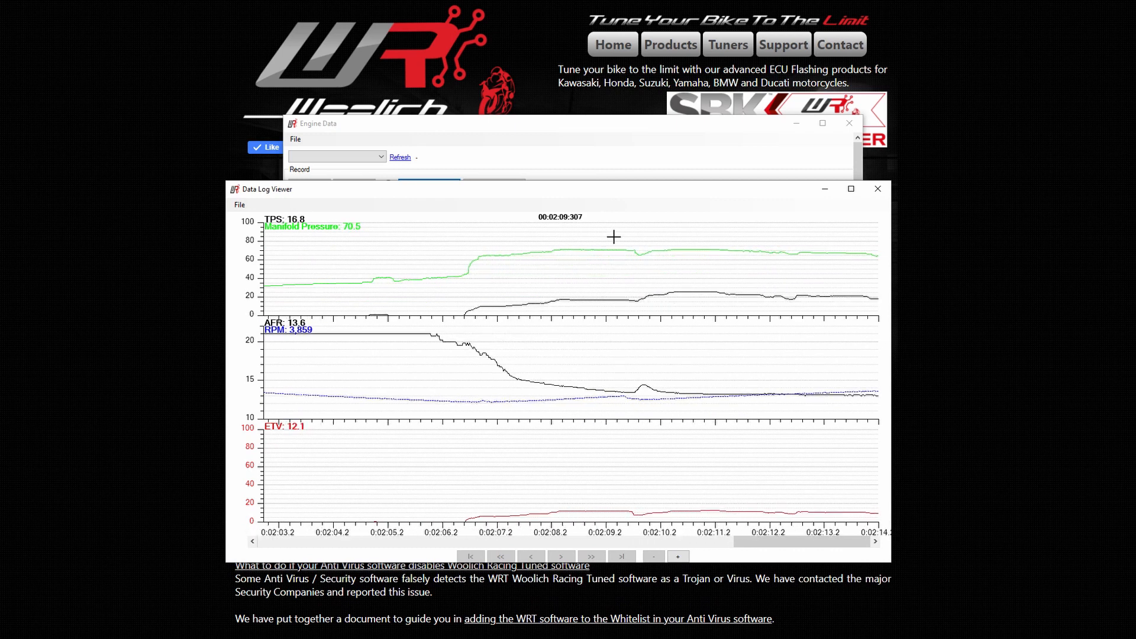
pyautogui.click(239, 205)
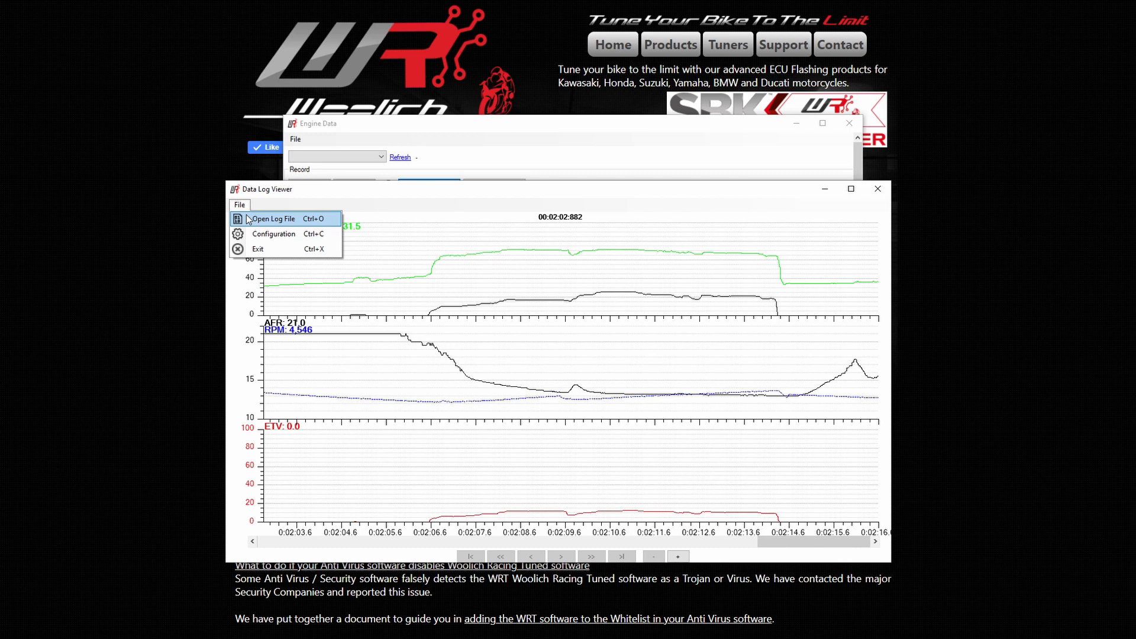
# Step: In Configuration, add Coolant Temperature to the AFR, RPM graph with a purple line
pyautogui.click(274, 233)
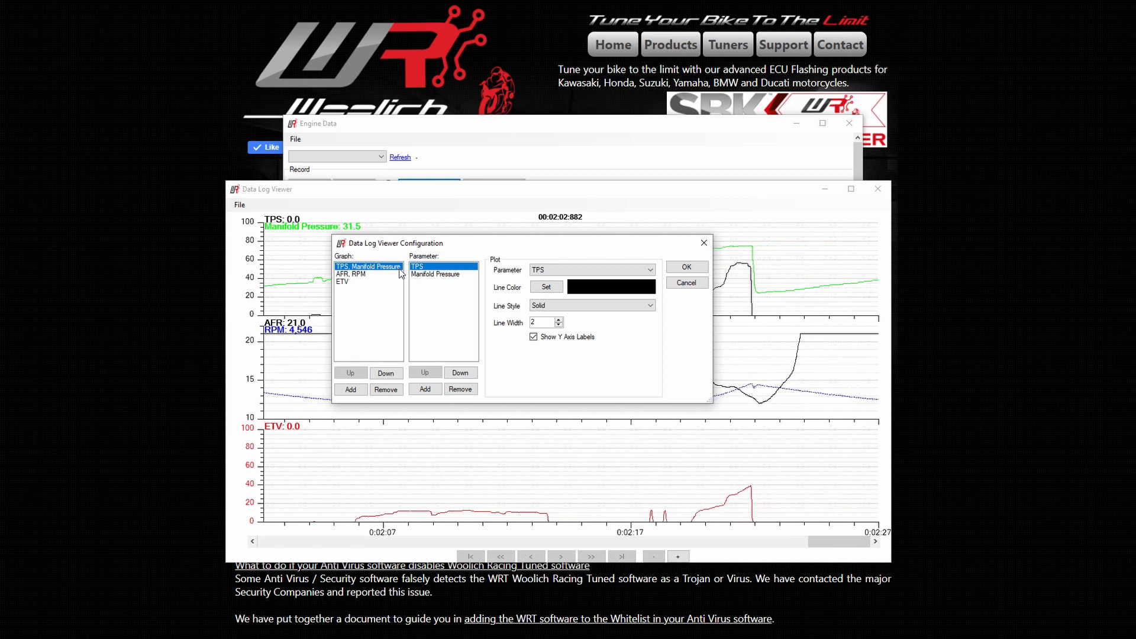
pyautogui.click(351, 274)
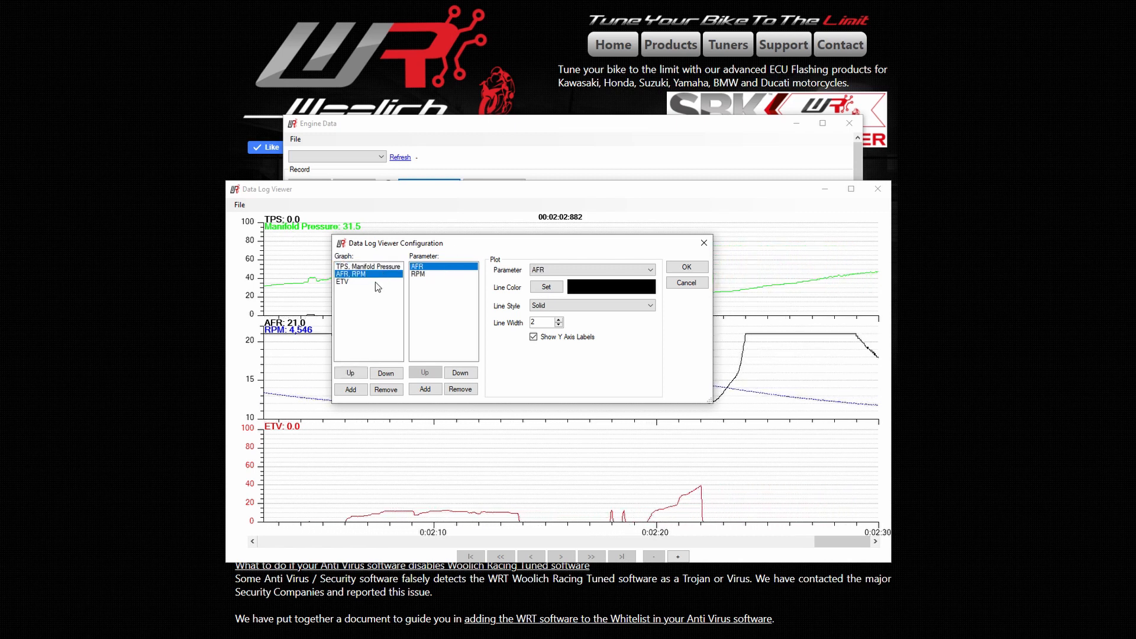
pyautogui.click(342, 281)
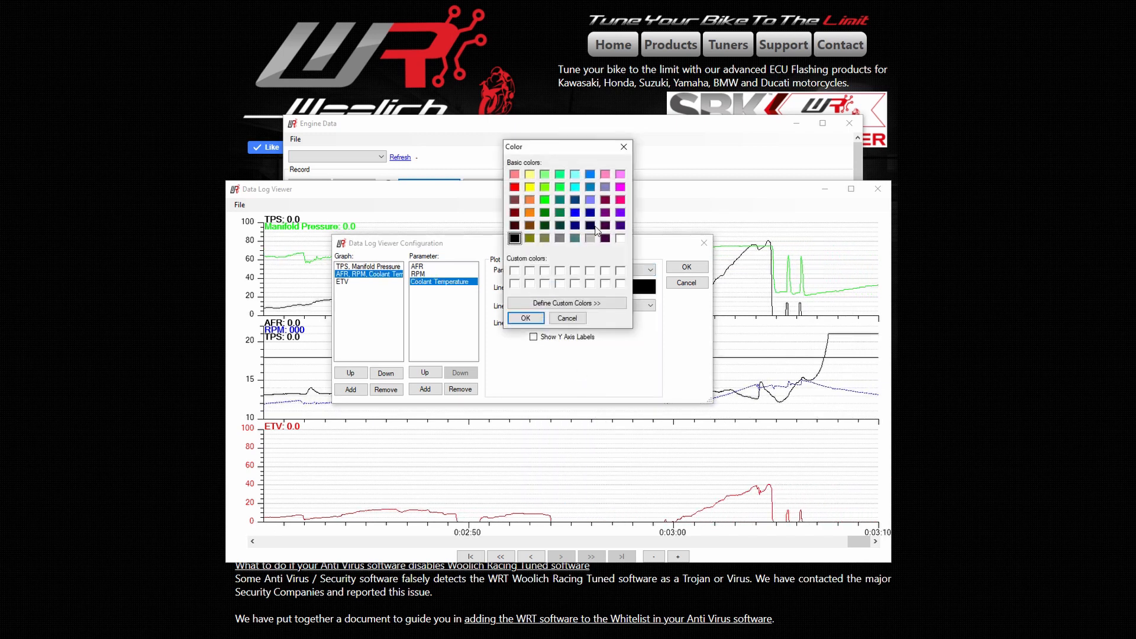
pyautogui.click(525, 317)
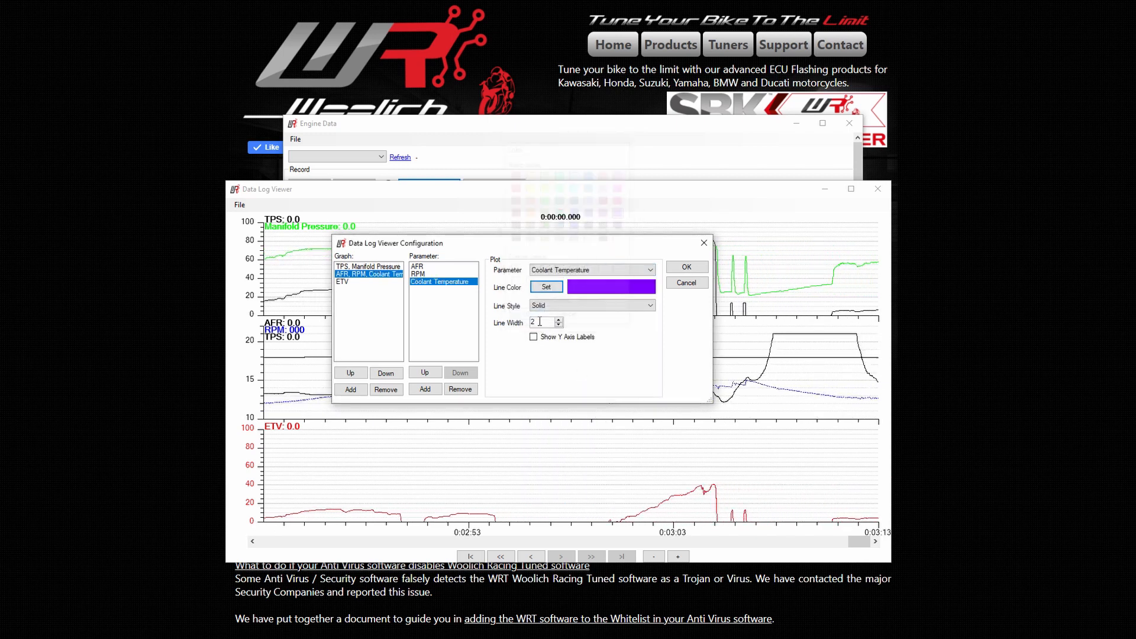
# Step: Confirm the Color and Configuration dialogs so the purple coolant trace plots at 66.0
pyautogui.click(685, 267)
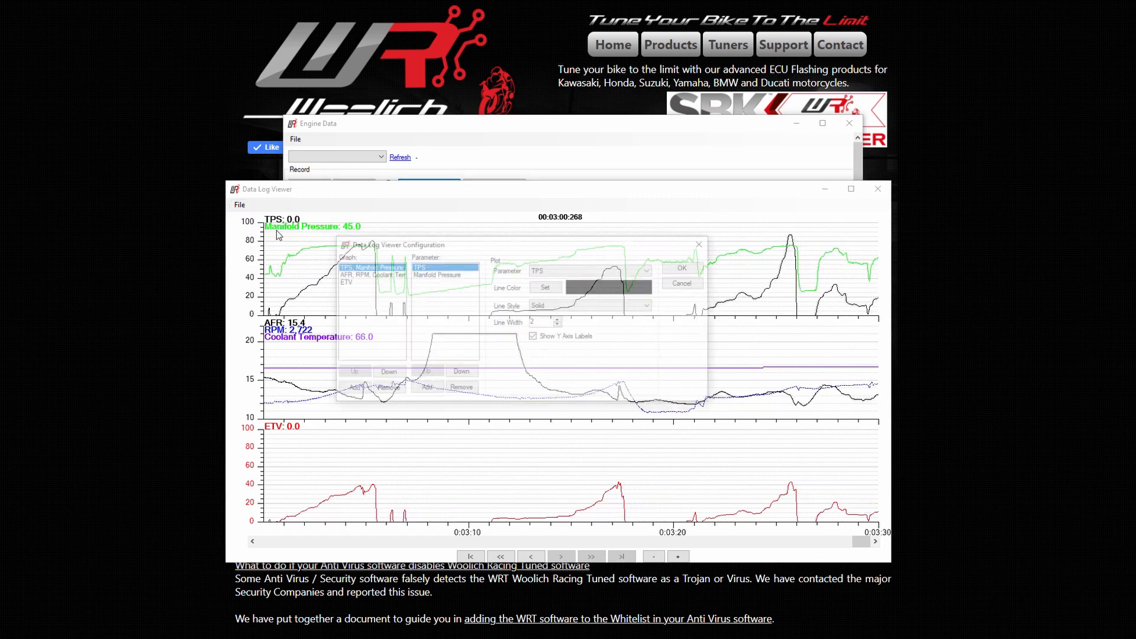
# Step: Reopen Configuration and select Manifold Pressure on the TPS, Manifold Pressure graph
pyautogui.click(368, 274)
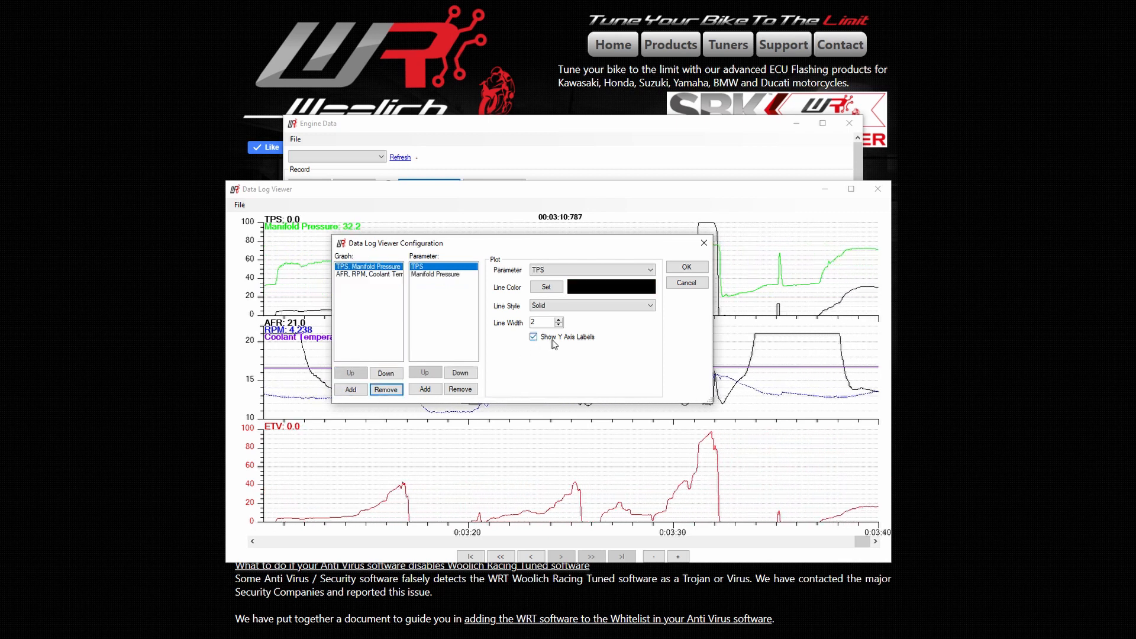
pyautogui.click(435, 274)
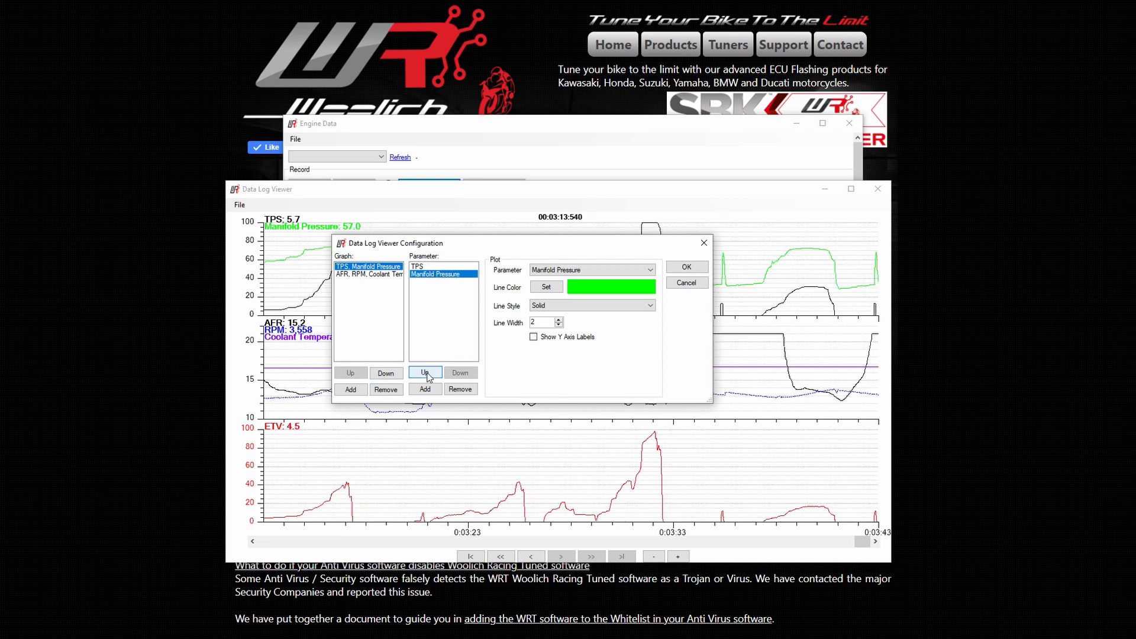